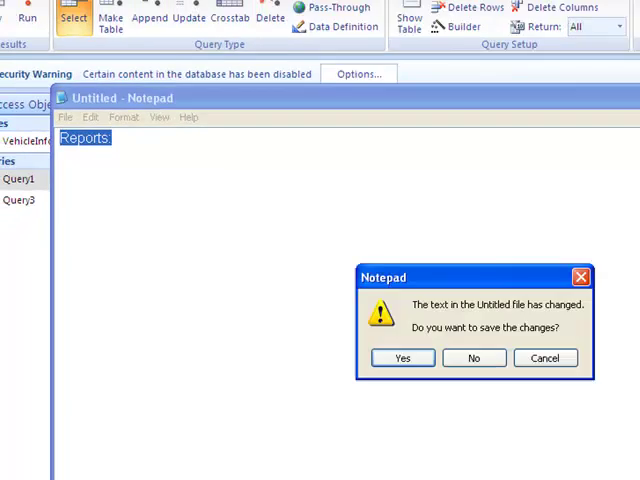
Discard the Notepad text, run Query1 and Query3, then view the VehicleInfo table's records.
left_click(472, 356)
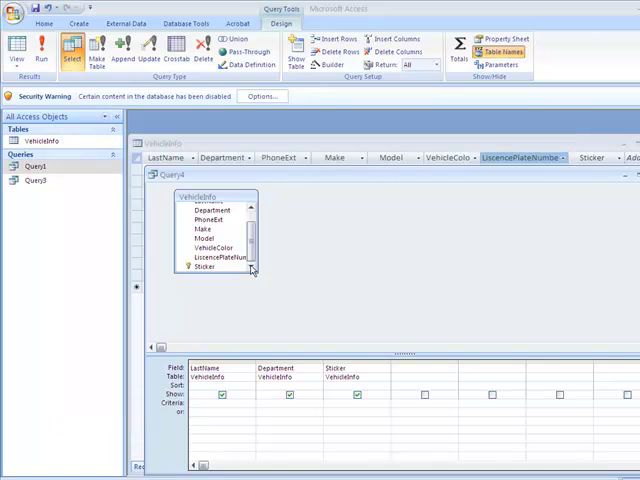
left_click(46, 140)
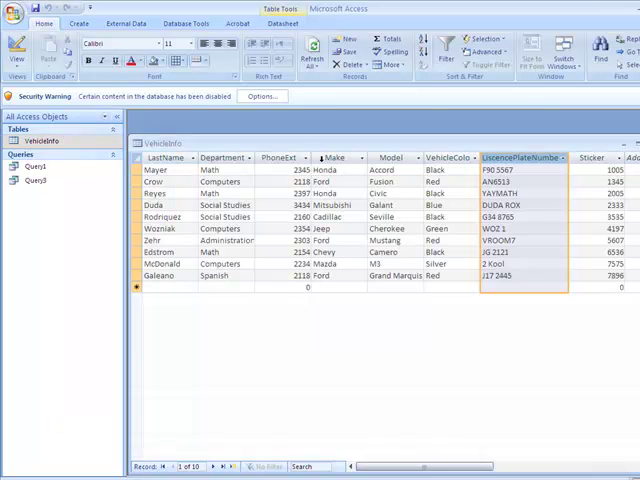
double_click(52, 242)
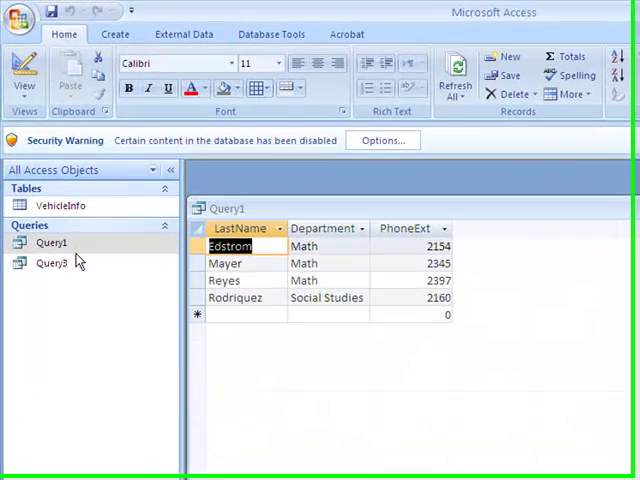
double_click(56, 262)
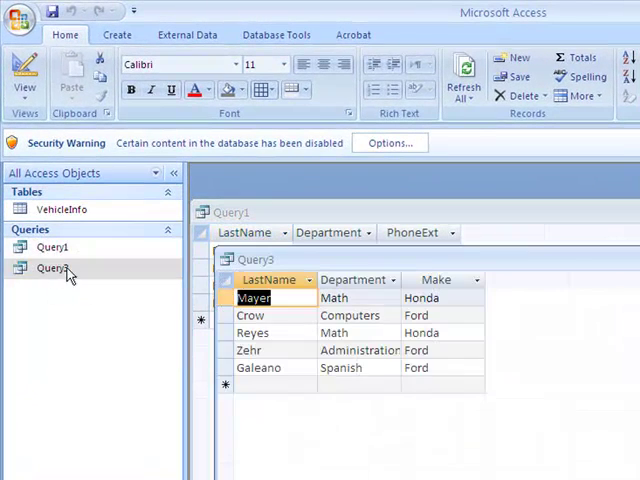
double_click(60, 208)
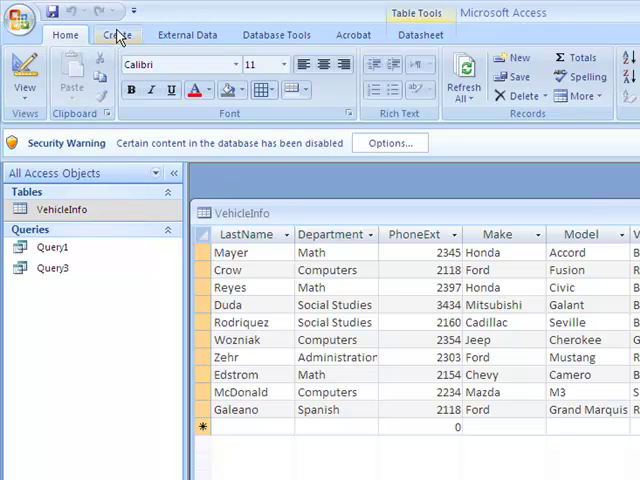
mouse_move(116, 36)
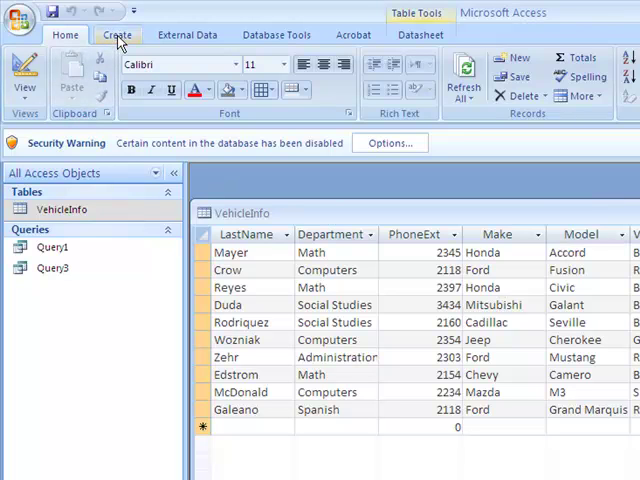
mouse_move(56, 222)
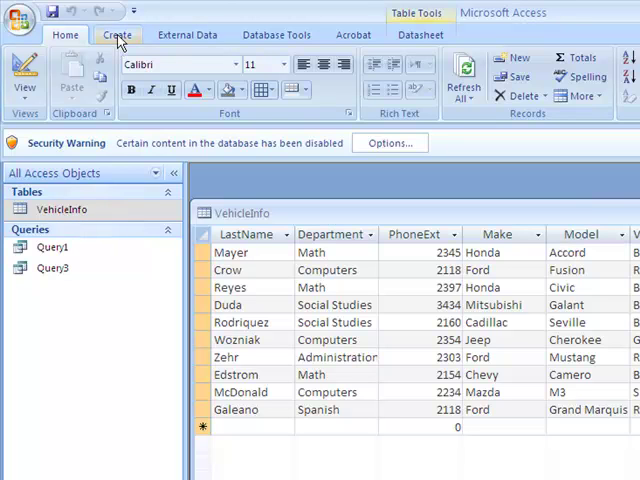
Begin a Report Wizard on Table: VehicleInfo and move every field to Selected Fields.
left_click(116, 34)
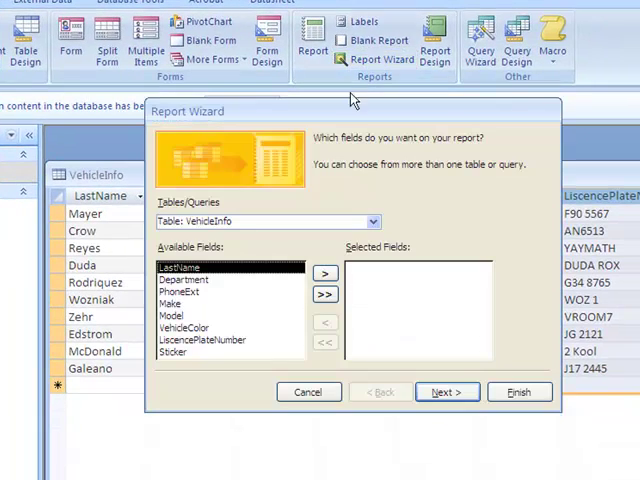
mouse_move(374, 222)
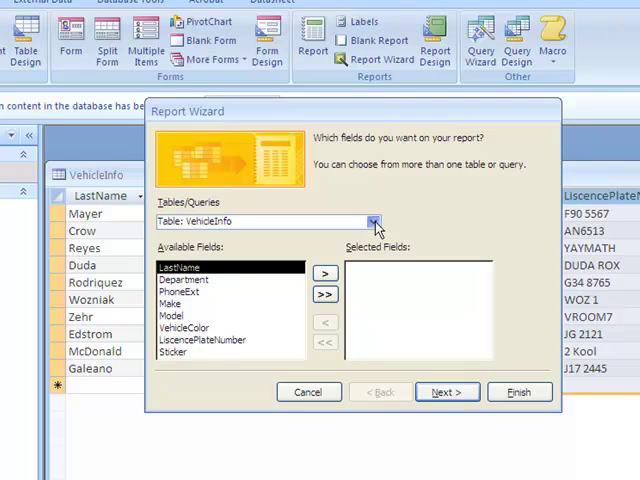
left_click(374, 220)
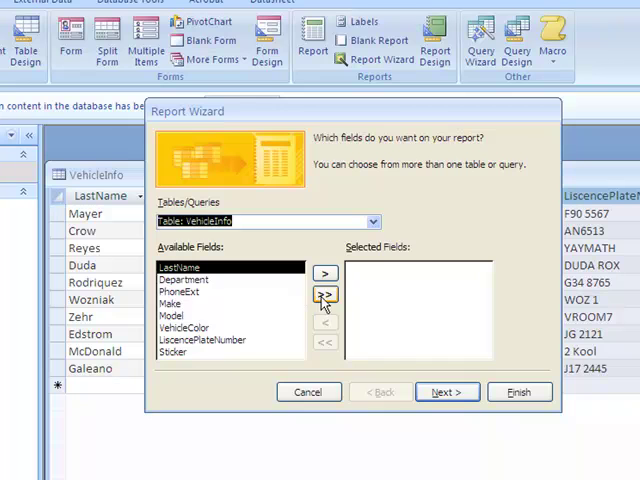
left_click(324, 292)
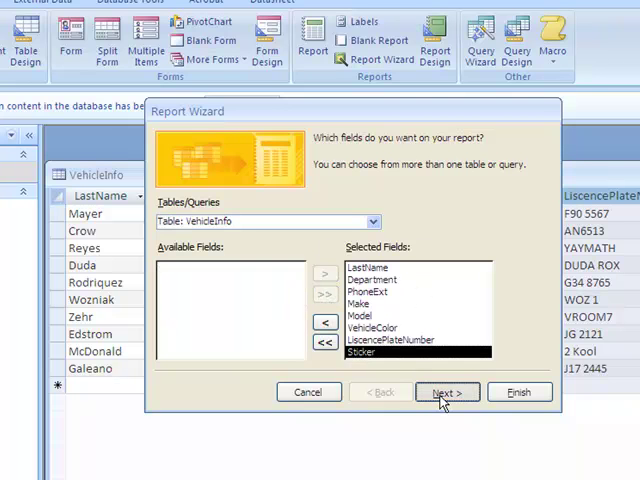
Sort the report's records by LastName ascending and advance to the layout step.
left_click(448, 392)
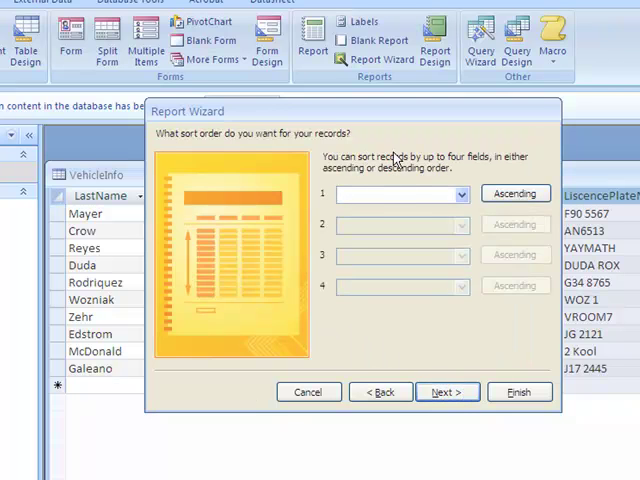
left_click(460, 194)
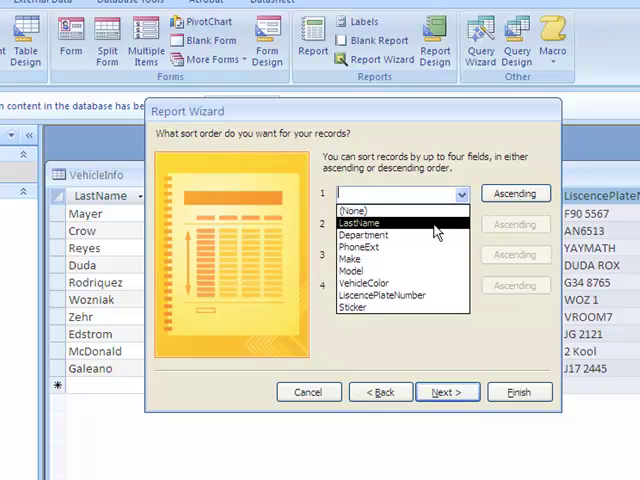
left_click(516, 192)
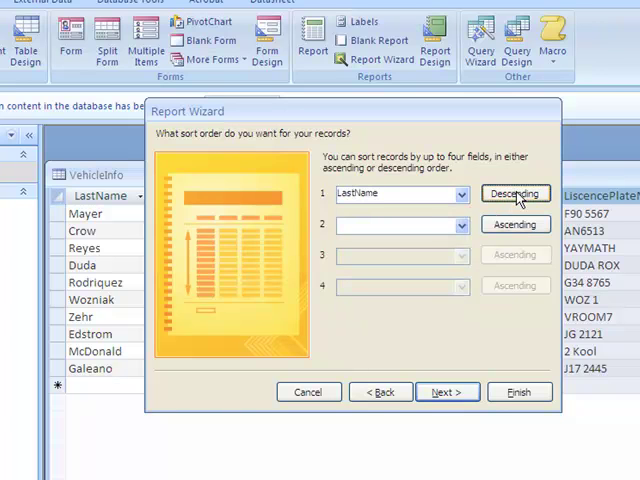
left_click(516, 194)
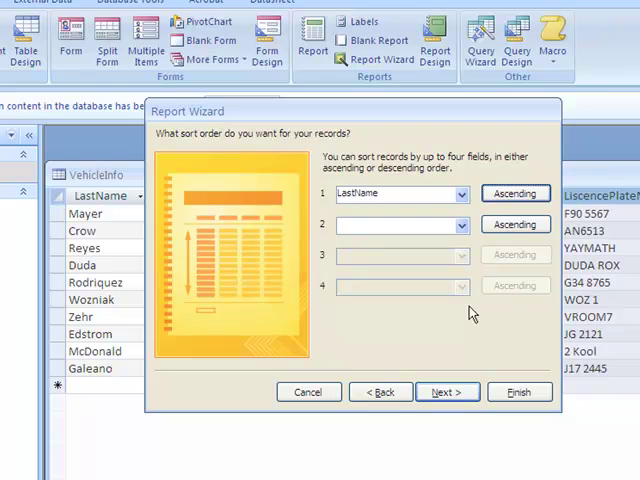
left_click(446, 392)
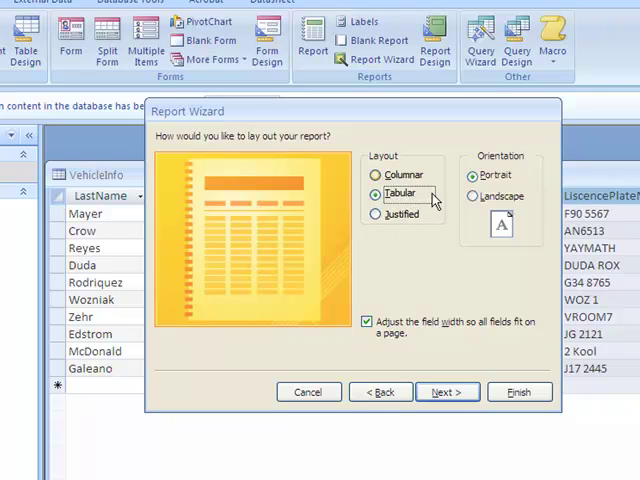
Choose a Tabular layout in Landscape with field widths fitted to the page.
left_click(472, 196)
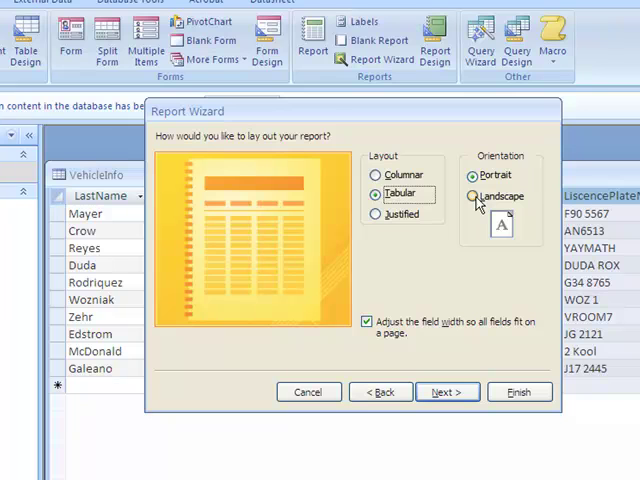
left_click(472, 196)
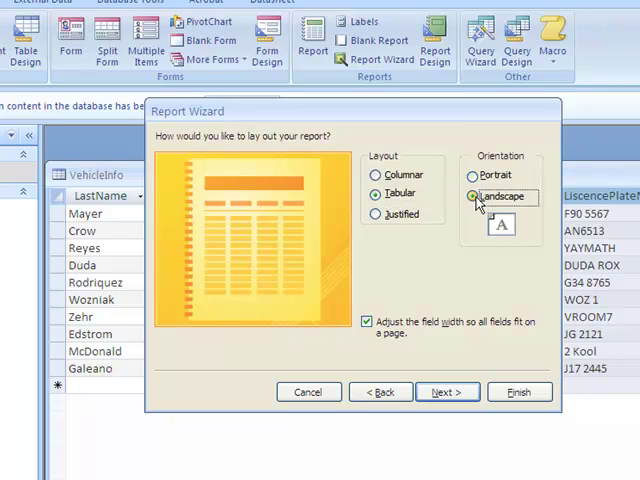
left_click(472, 196)
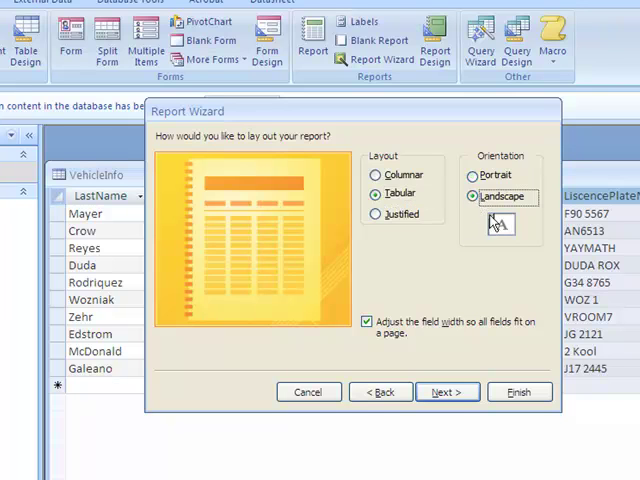
mouse_move(420, 276)
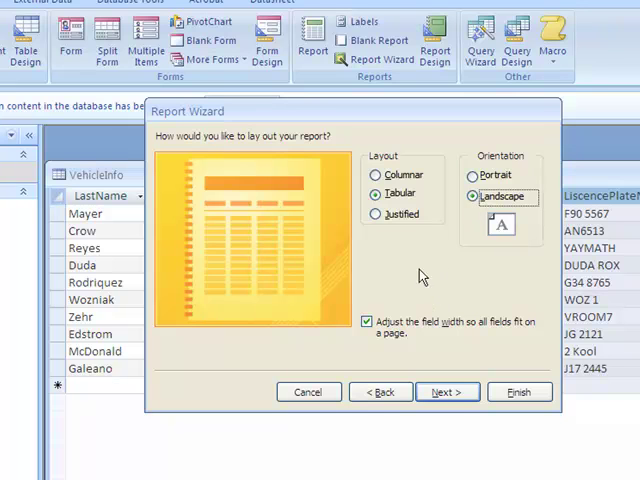
mouse_move(398, 336)
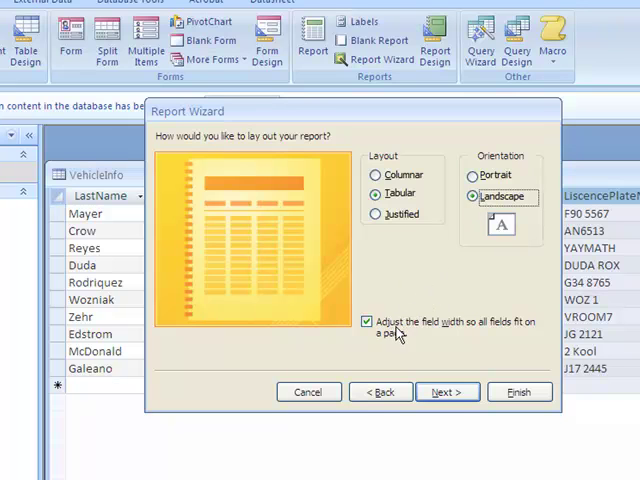
mouse_move(404, 332)
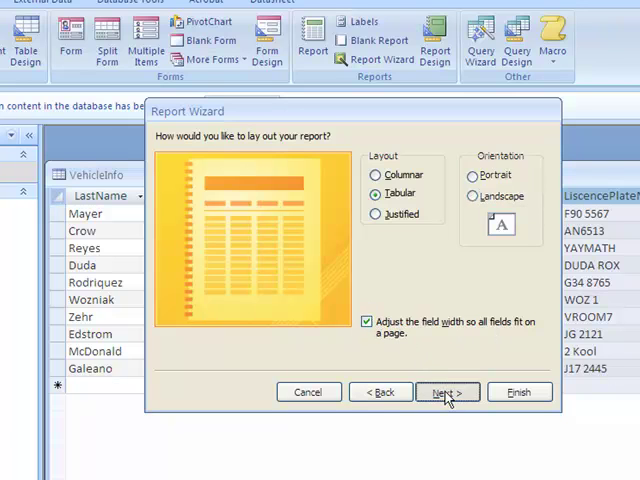
Compare the Module, Oriel and Urban styles and settle on Oriel for the report.
left_click(448, 392)
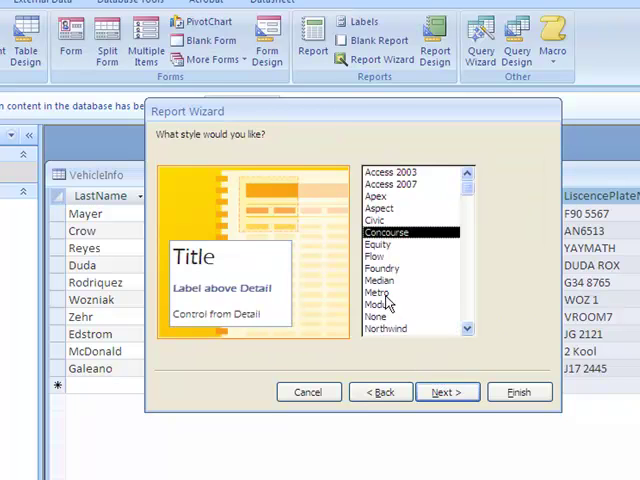
left_click(378, 304)
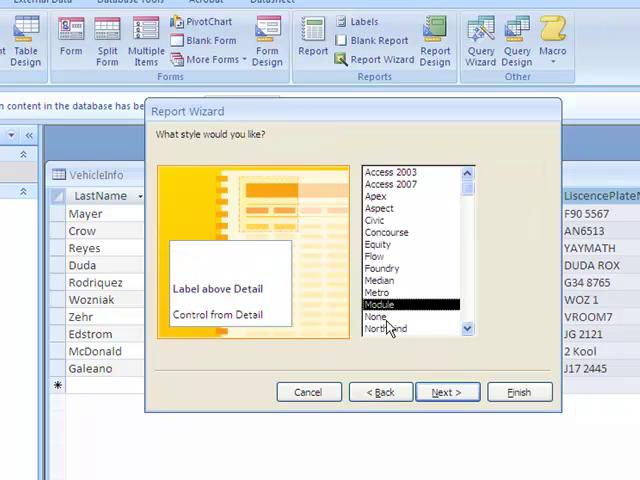
left_click(380, 292)
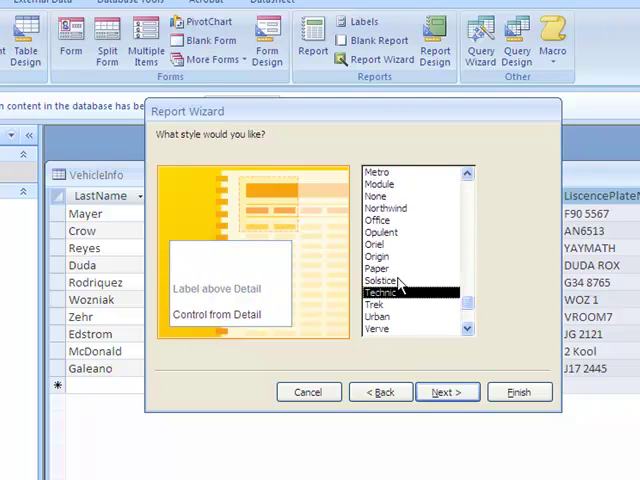
left_click(380, 244)
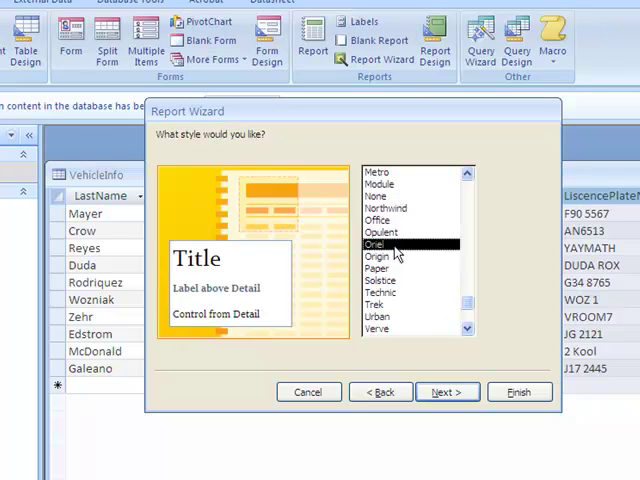
left_click(380, 316)
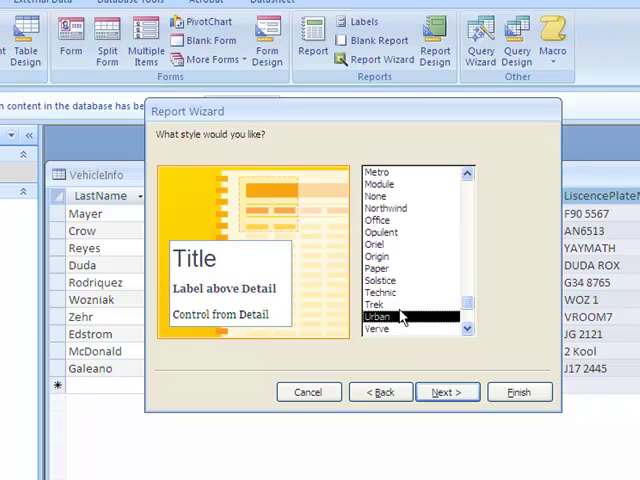
left_click(380, 244)
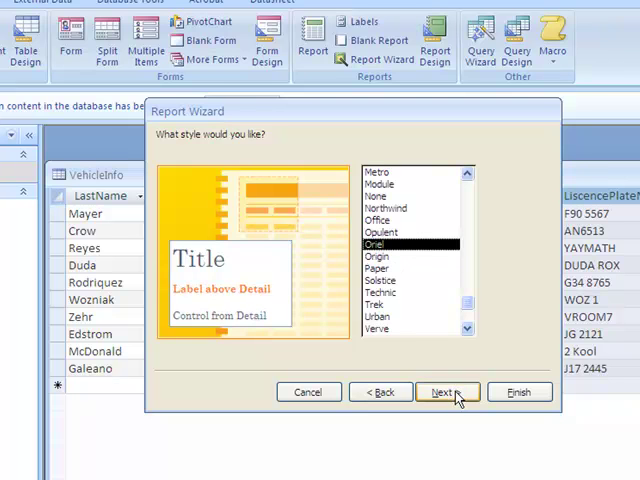
left_click(442, 392)
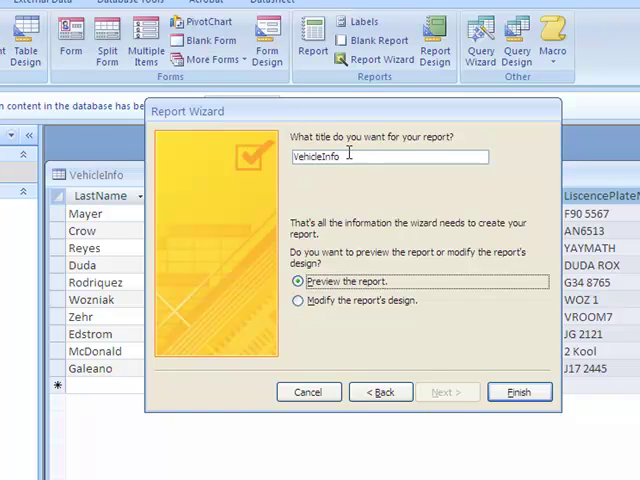
Retitle the report as Report1 and finish the wizard into preview.
triple_click(388, 156)
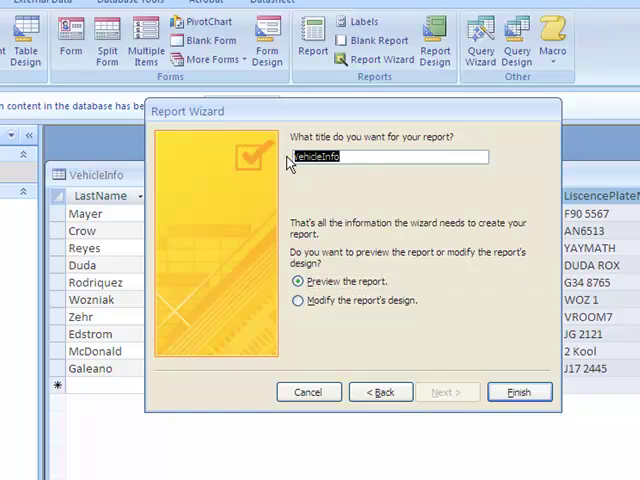
type("Report")
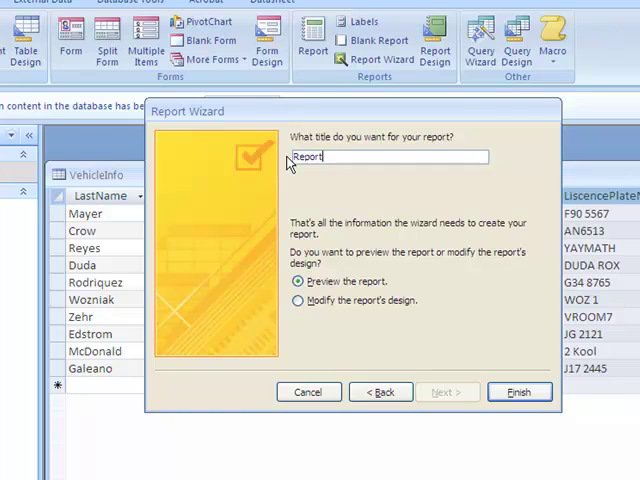
type("1")
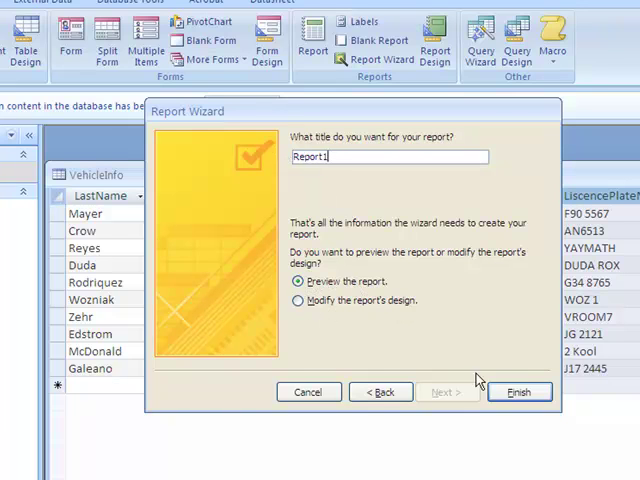
left_click(520, 392)
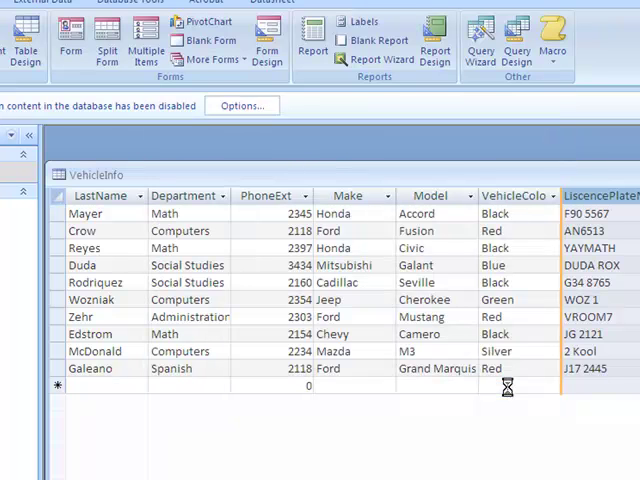
mouse_move(392, 398)
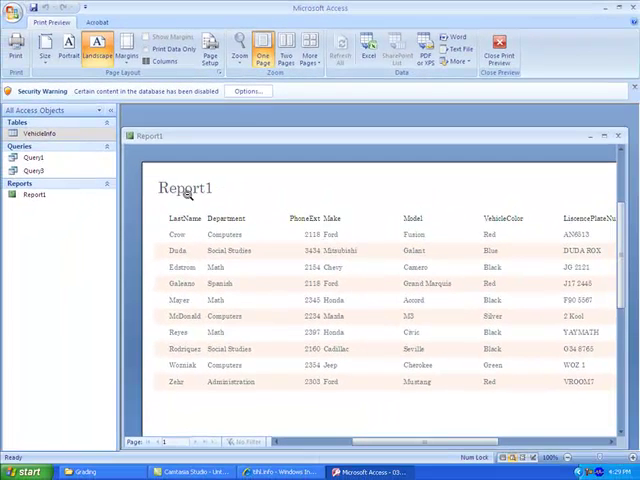
mouse_move(396, 302)
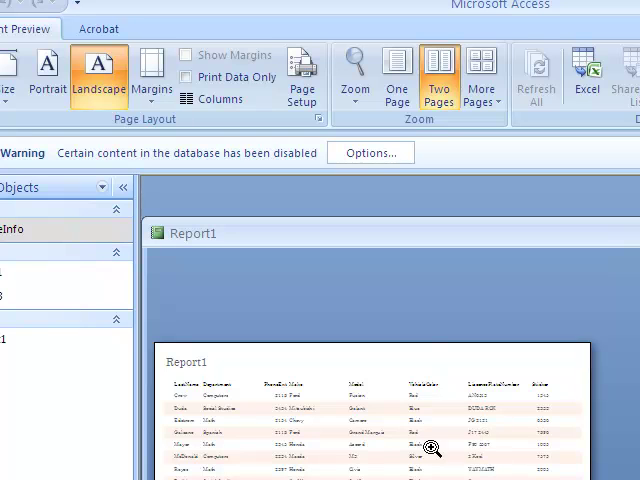
Show the landscape Print Preview one page at a time to inspect the columns.
left_click(396, 76)
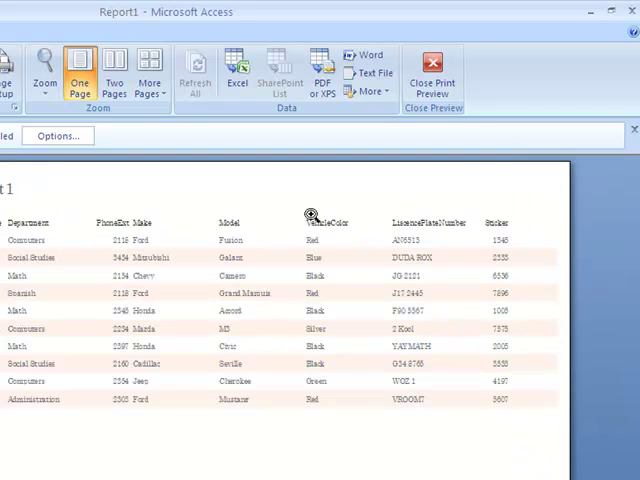
mouse_move(168, 244)
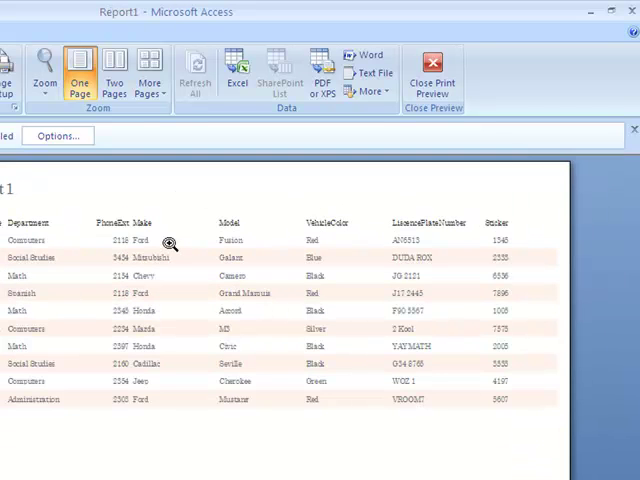
mouse_move(140, 274)
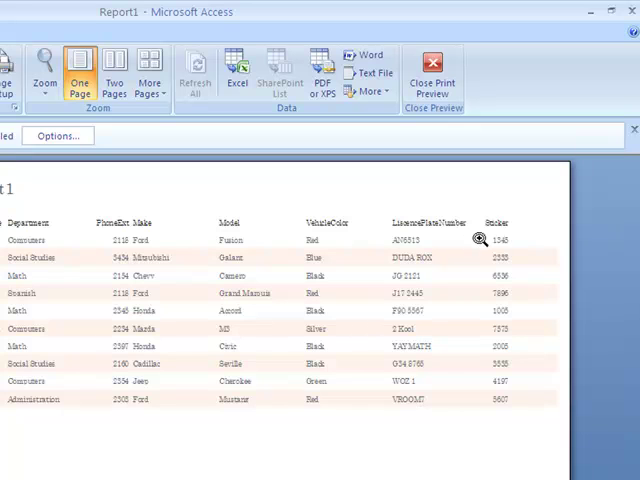
mouse_move(508, 288)
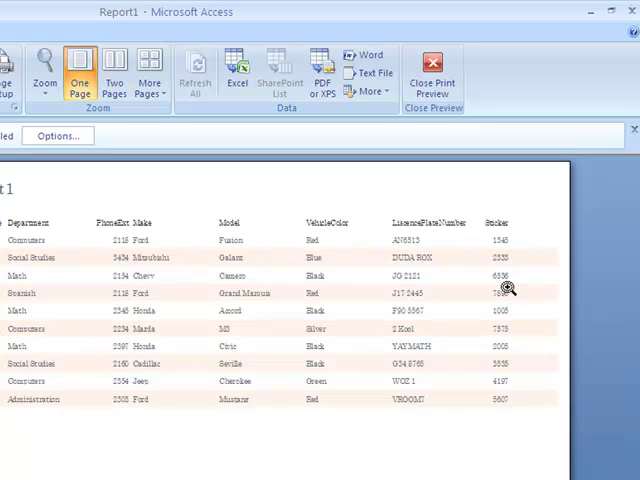
mouse_move(500, 292)
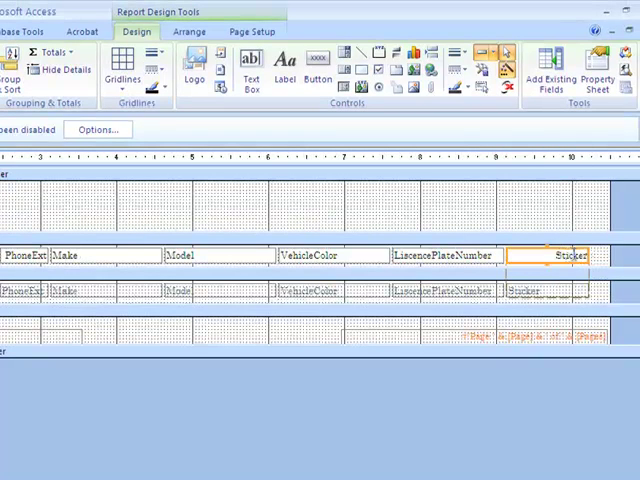
mouse_move(130, 240)
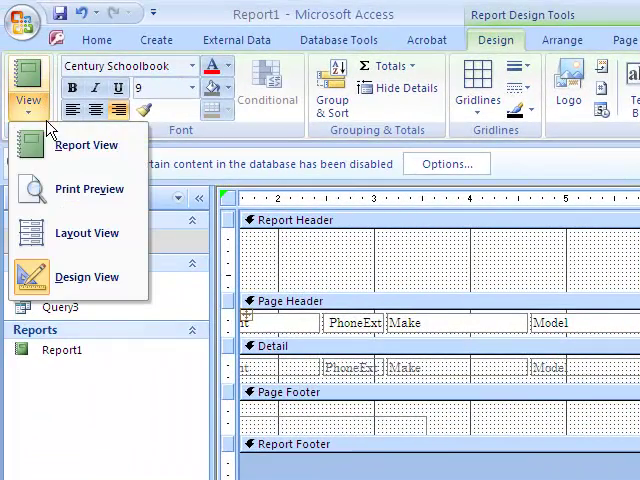
Return to Print Preview and zoom in on the widened Sticker column.
left_click(88, 188)
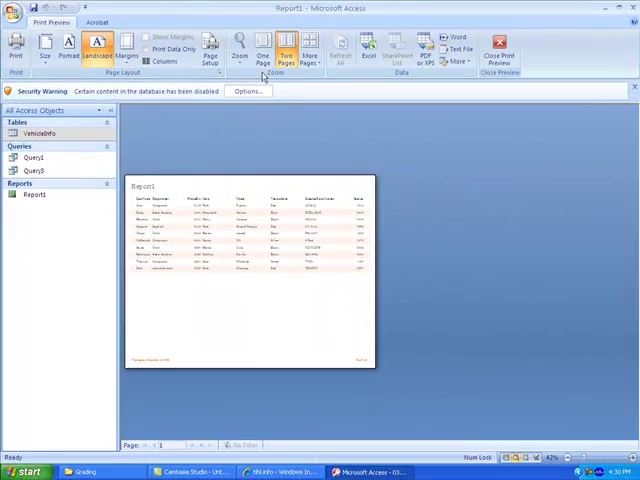
left_click(264, 52)
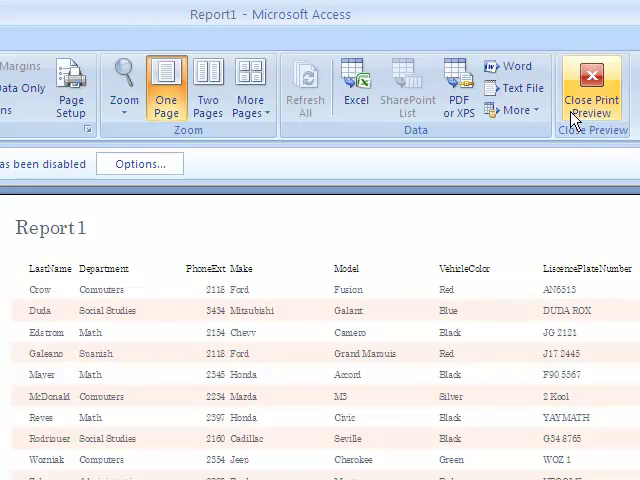
mouse_move(592, 84)
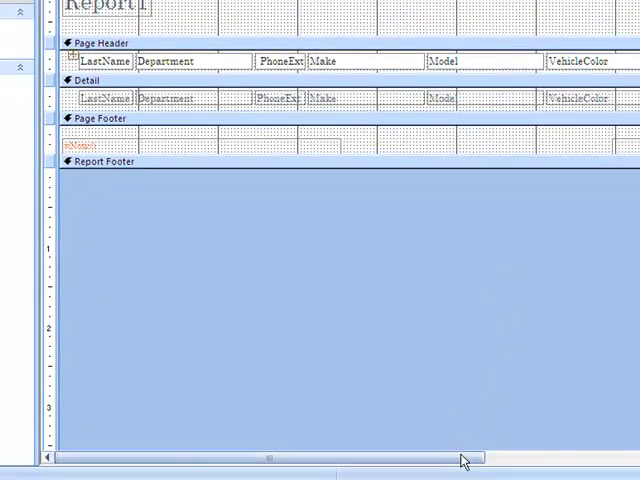
Select the LicensePlateNumber heading in the Page Header to rename it License Plate.
scroll("right", 3)
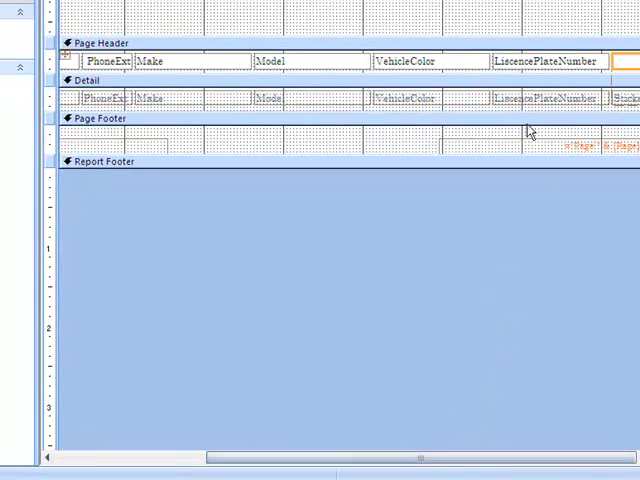
left_click(548, 60)
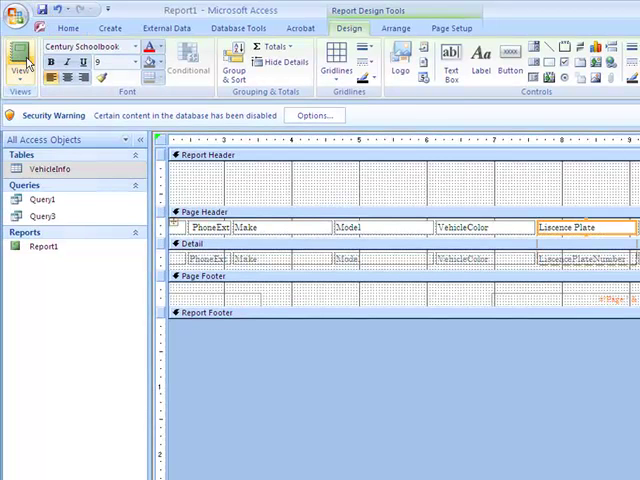
Switch to Print Preview to confirm the License Plate heading.
left_click(18, 60)
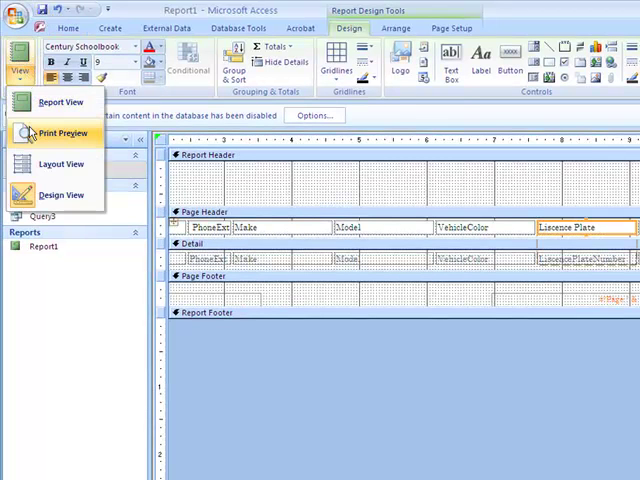
left_click(62, 132)
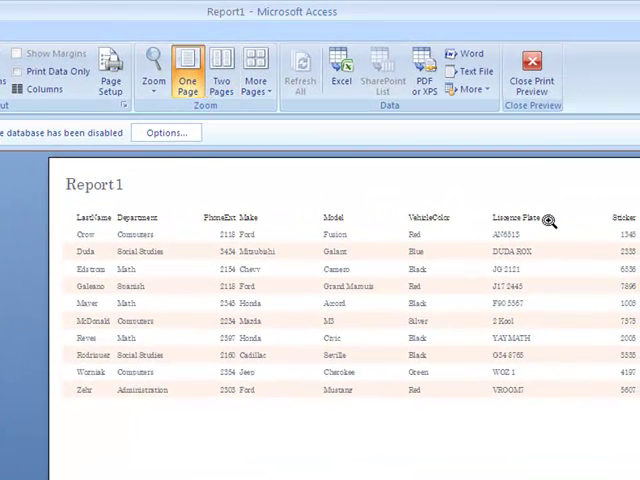
mouse_move(318, 250)
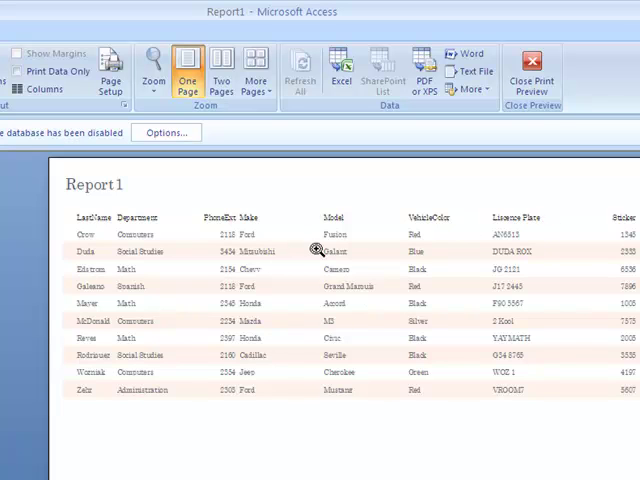
mouse_move(200, 300)
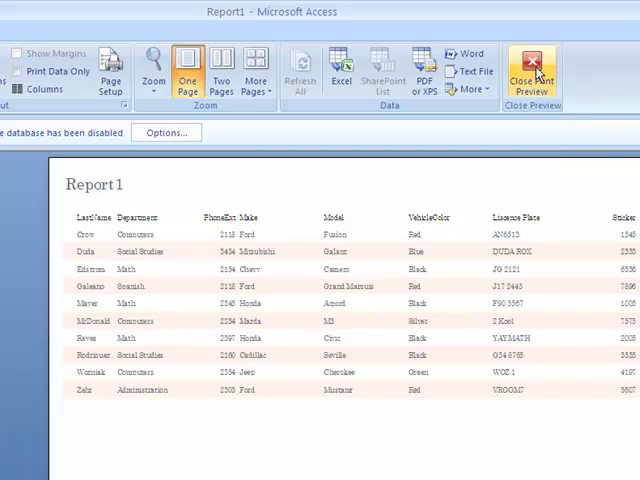
Leave Print Preview, switch Report1 to Layout View and display the AutoFormat style gallery.
left_click(532, 72)
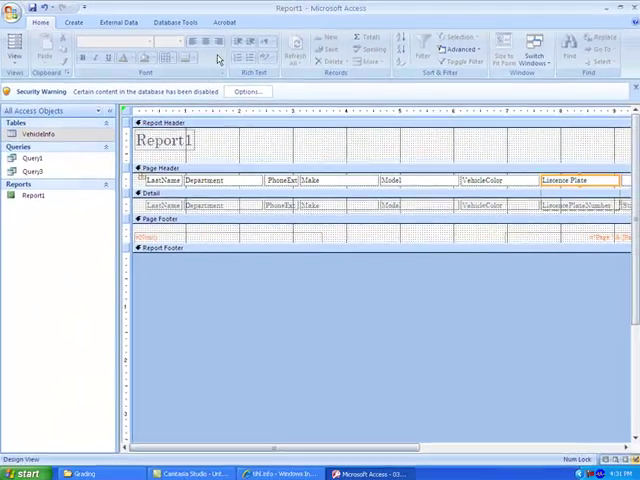
left_click(18, 50)
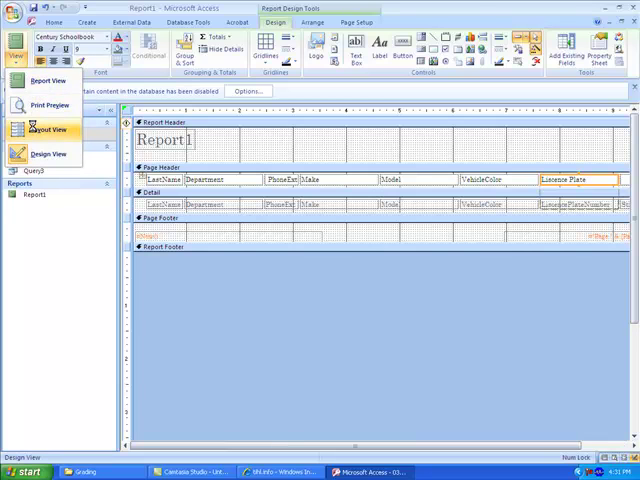
left_click(44, 128)
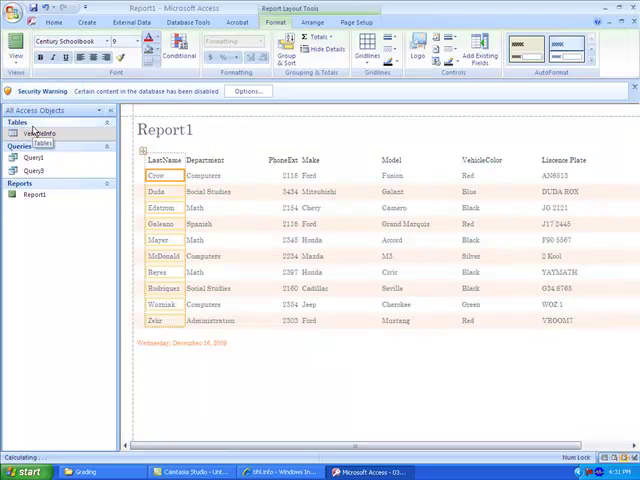
left_click(180, 48)
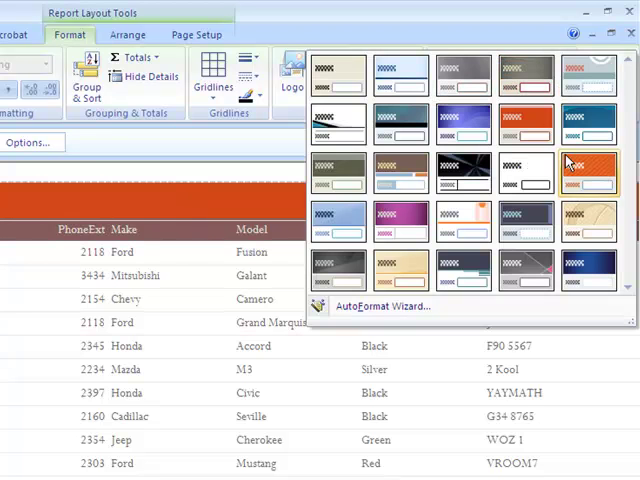
Apply the beige AutoFormat style to Report1.
left_click(592, 170)
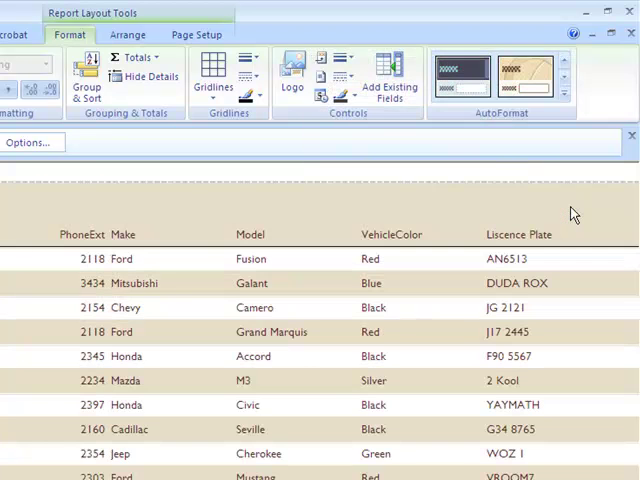
mouse_move(128, 232)
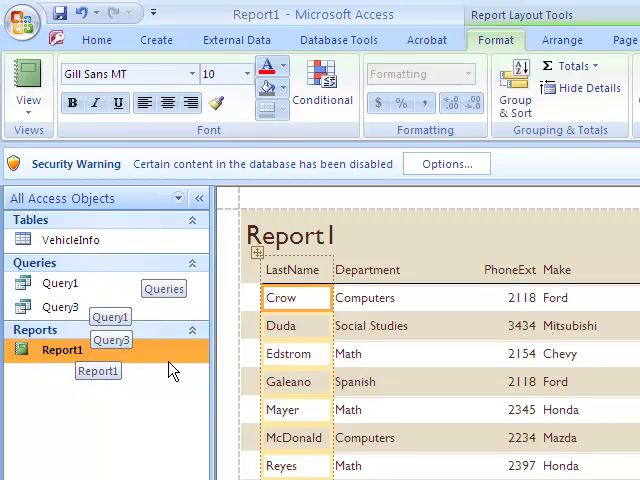
mouse_move(168, 318)
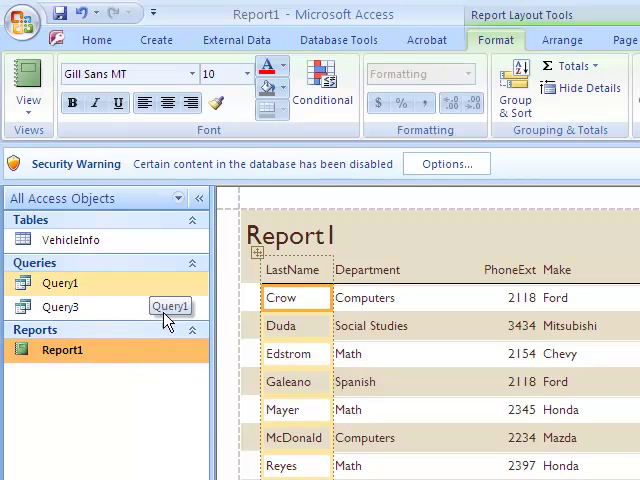